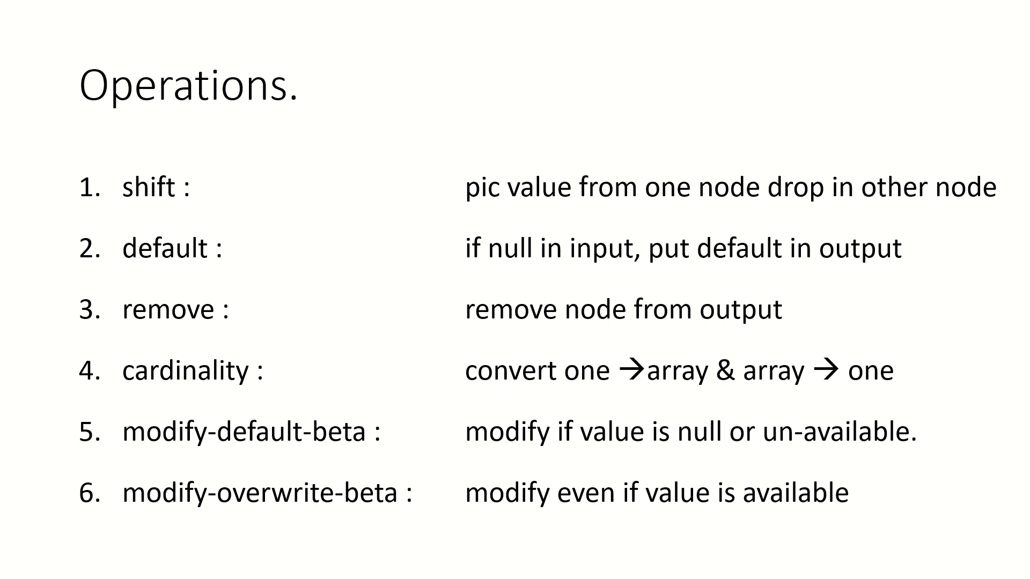
mouse_move(136, 184)
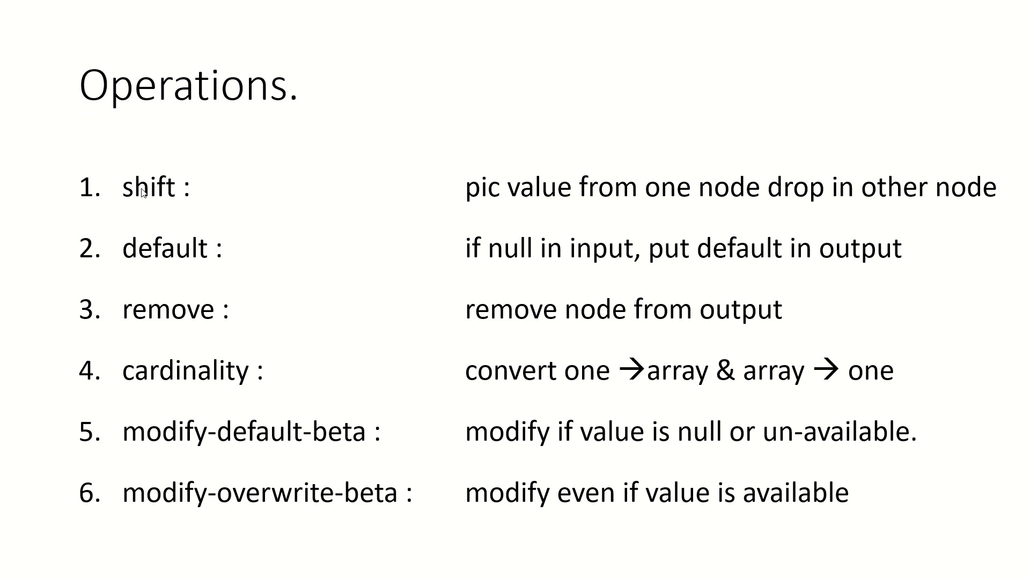
mouse_move(671, 213)
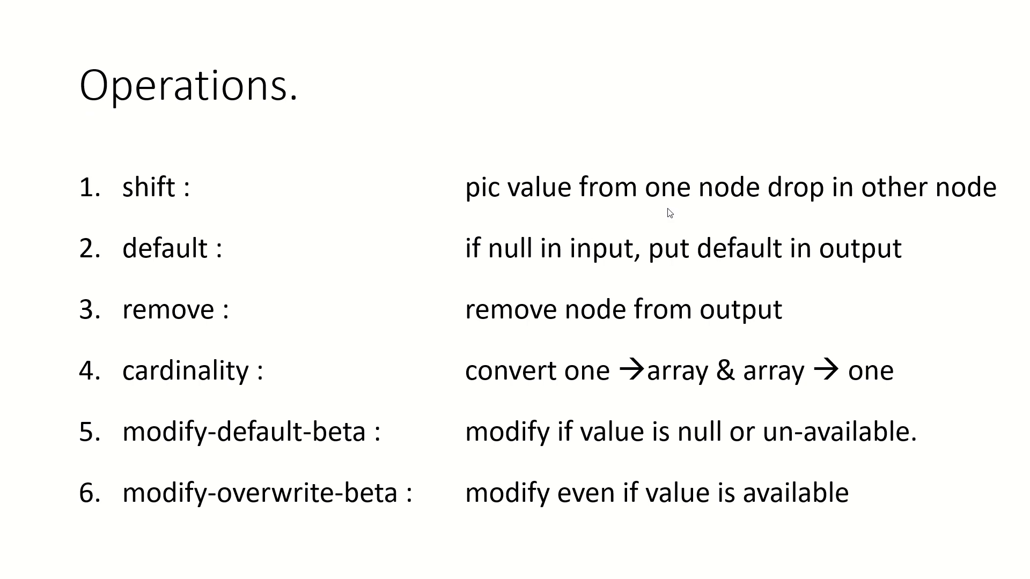
mouse_move(170, 272)
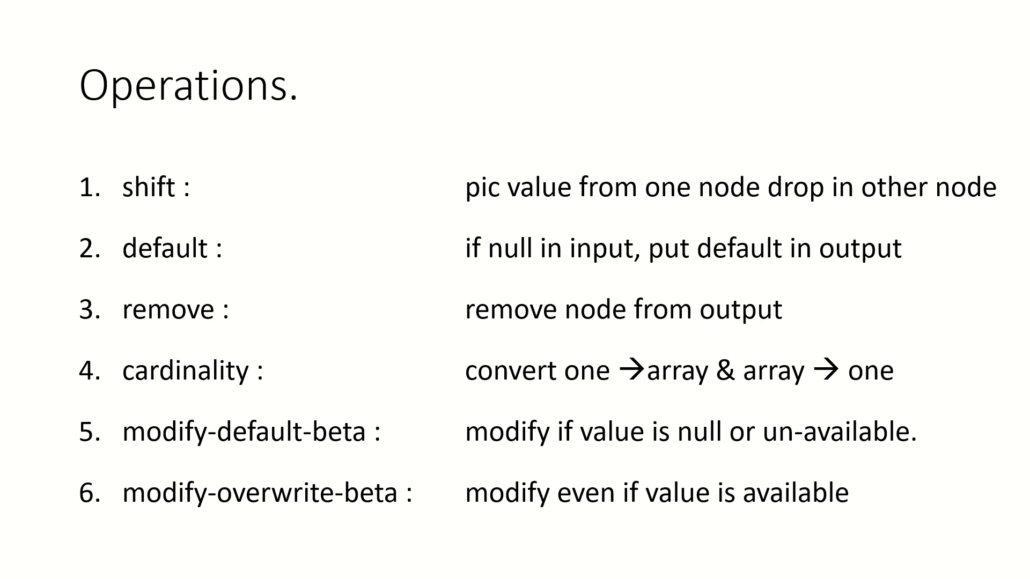
mouse_move(850, 257)
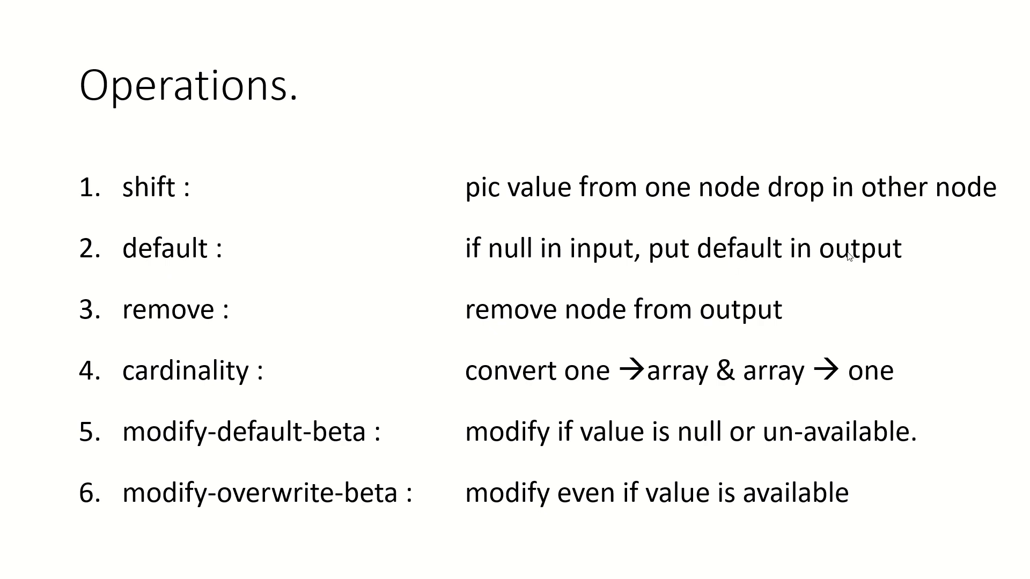
mouse_move(639, 265)
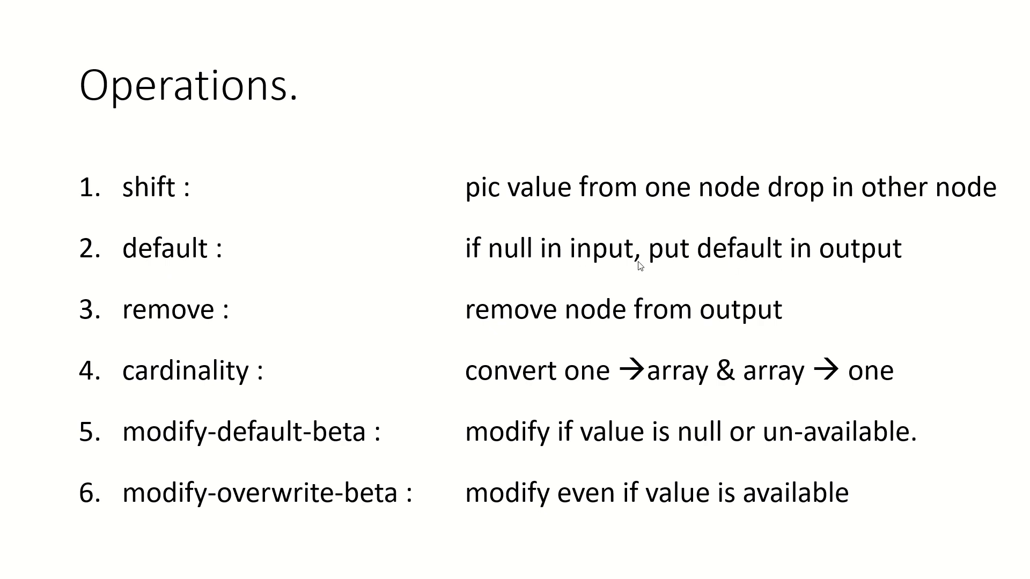
mouse_move(621, 282)
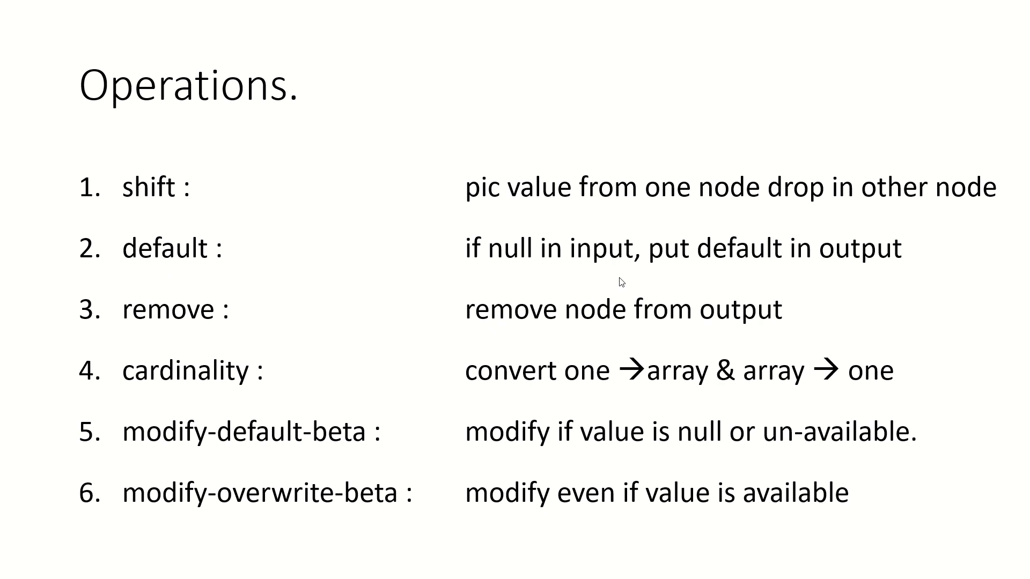
mouse_move(204, 334)
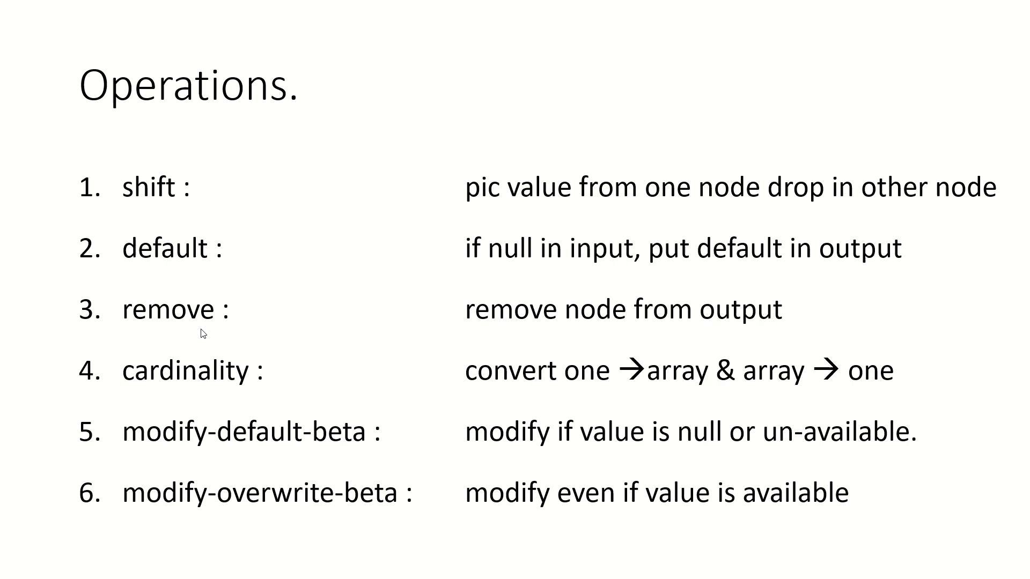
mouse_move(341, 337)
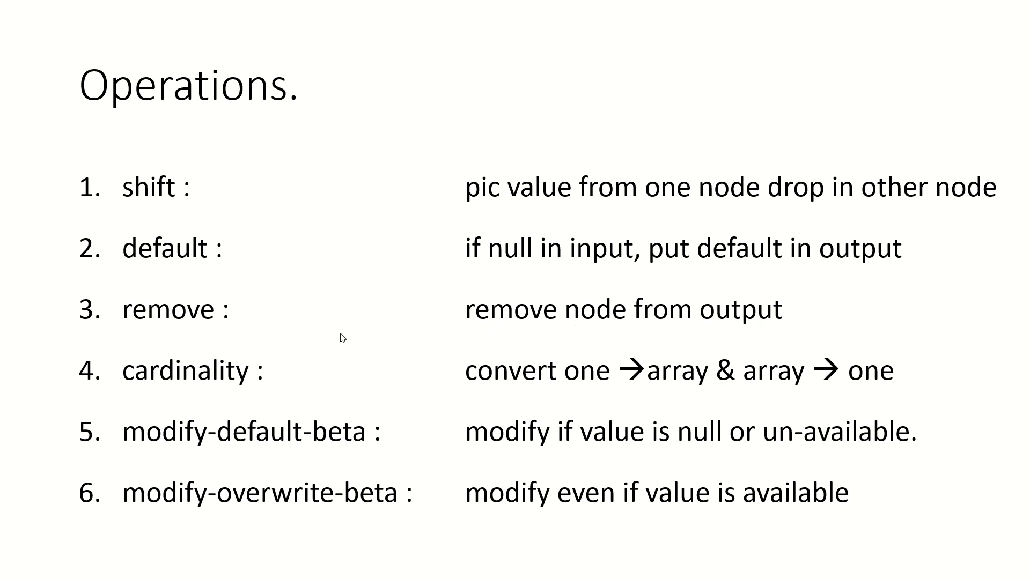
mouse_move(133, 400)
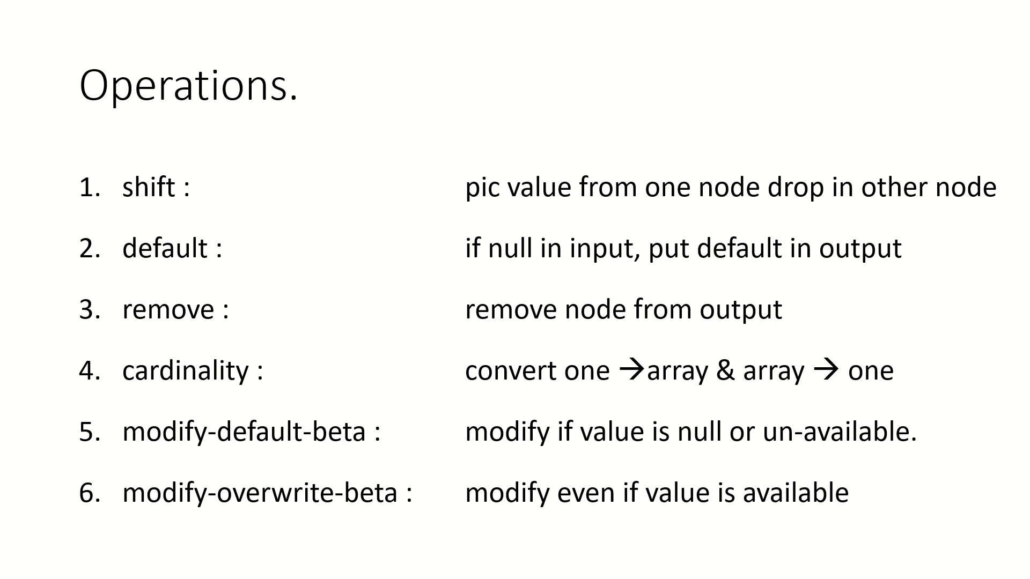
mouse_move(666, 418)
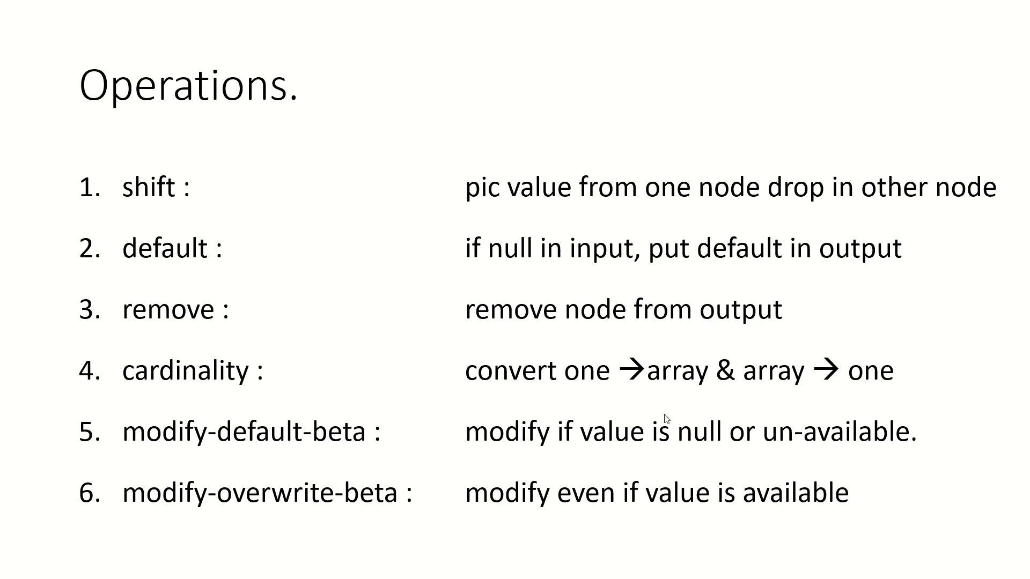
mouse_move(660, 395)
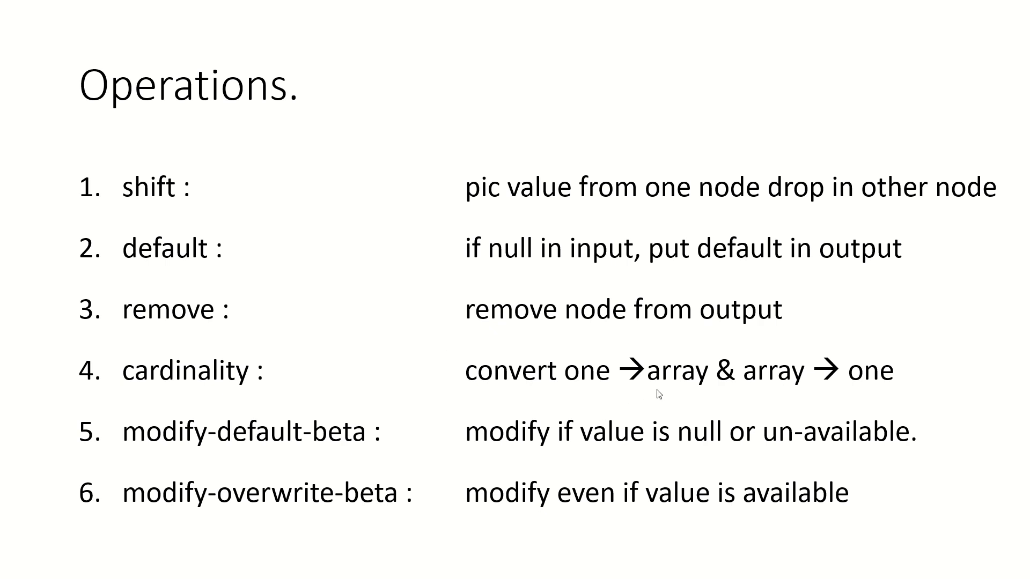
mouse_move(275, 394)
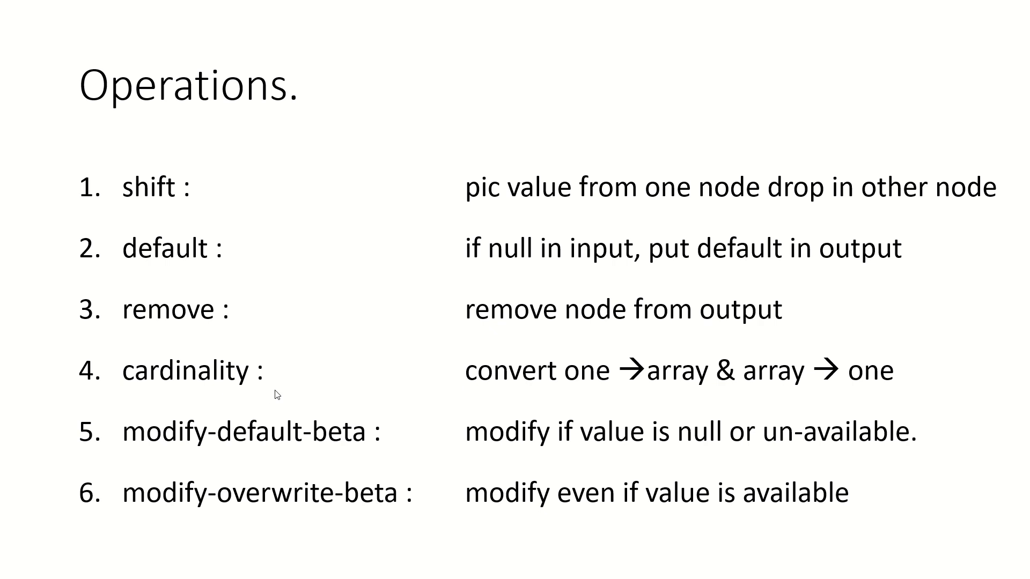
mouse_move(286, 387)
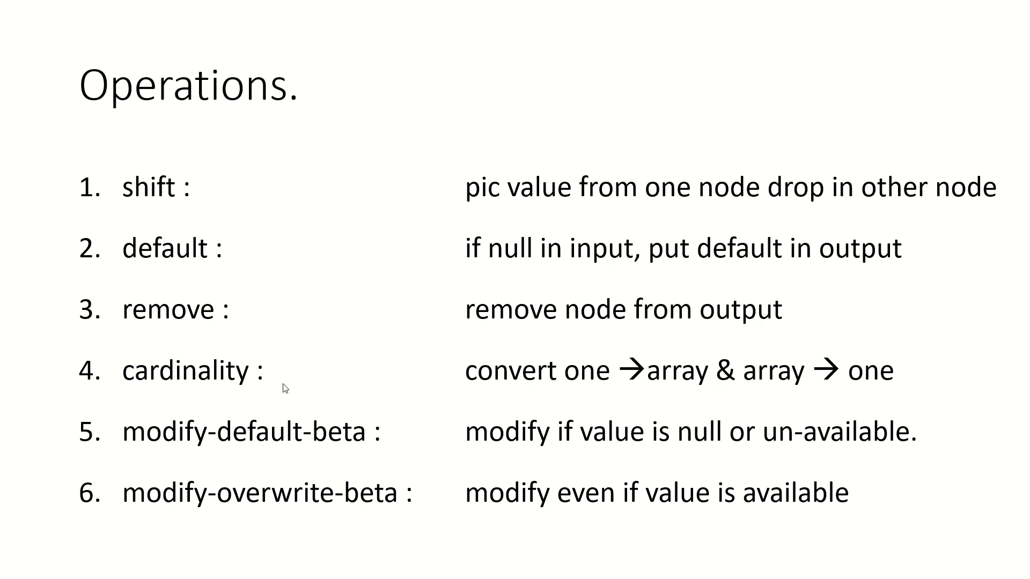
mouse_move(168, 462)
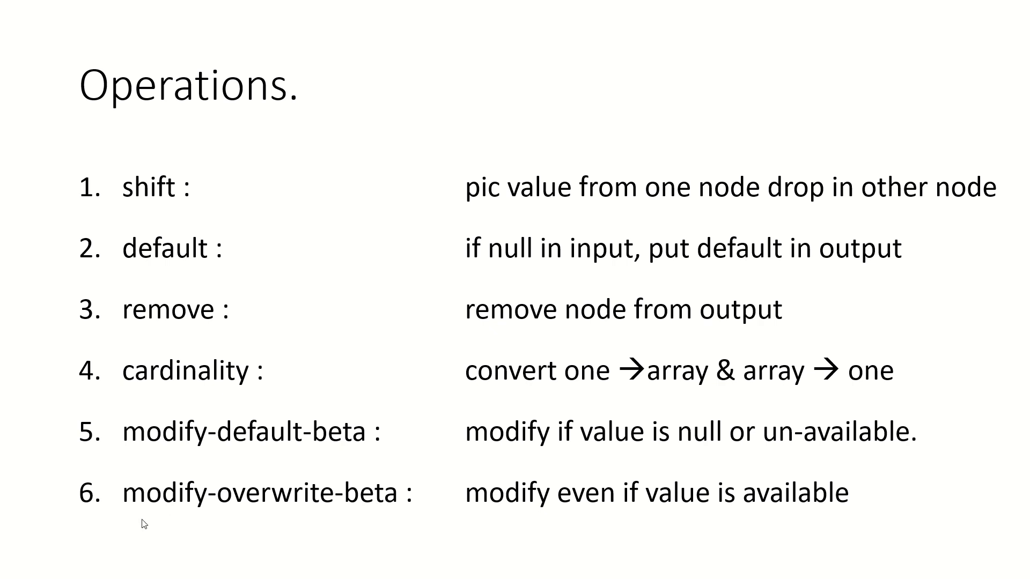
mouse_move(425, 464)
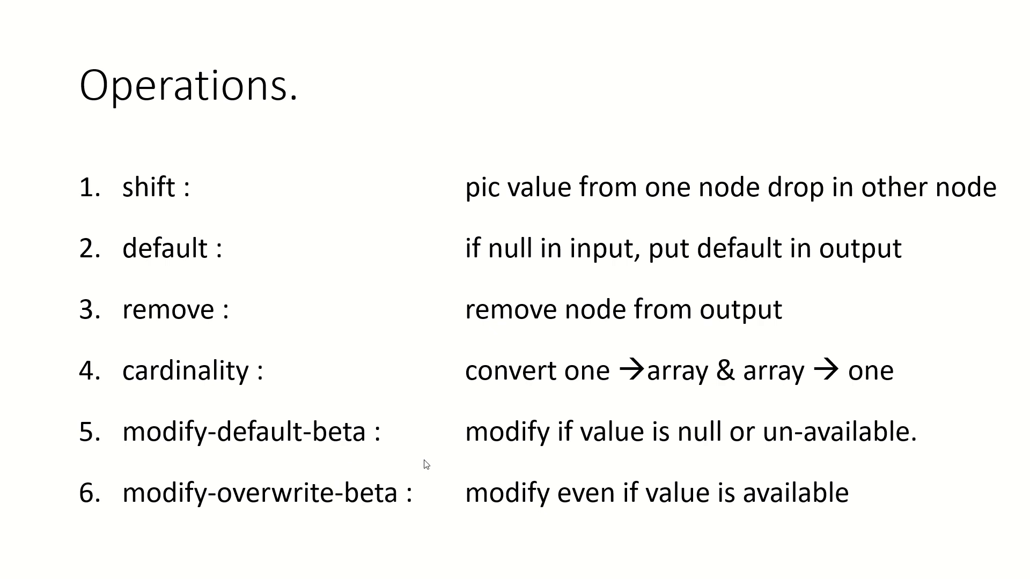
mouse_move(774, 441)
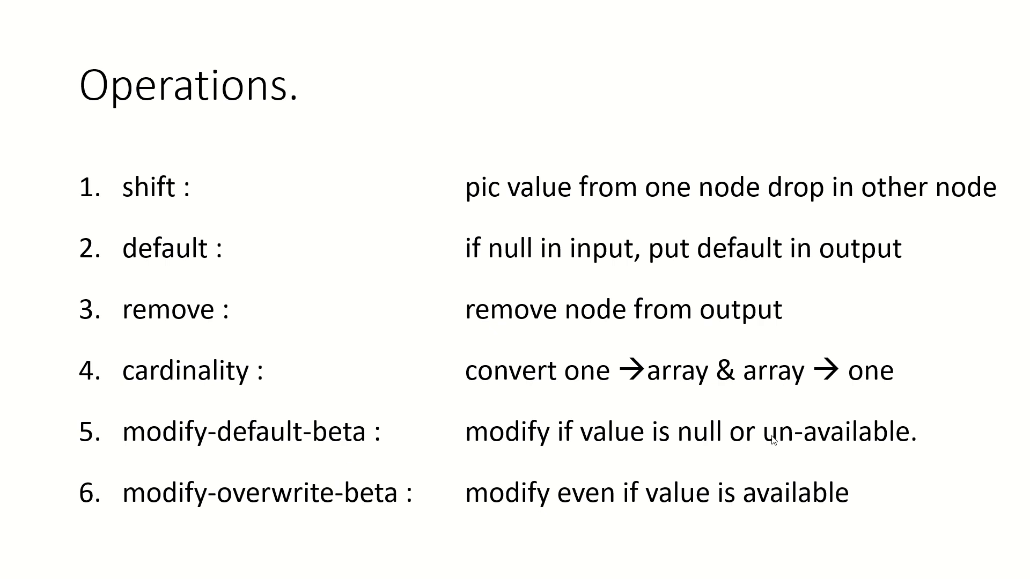
mouse_move(183, 521)
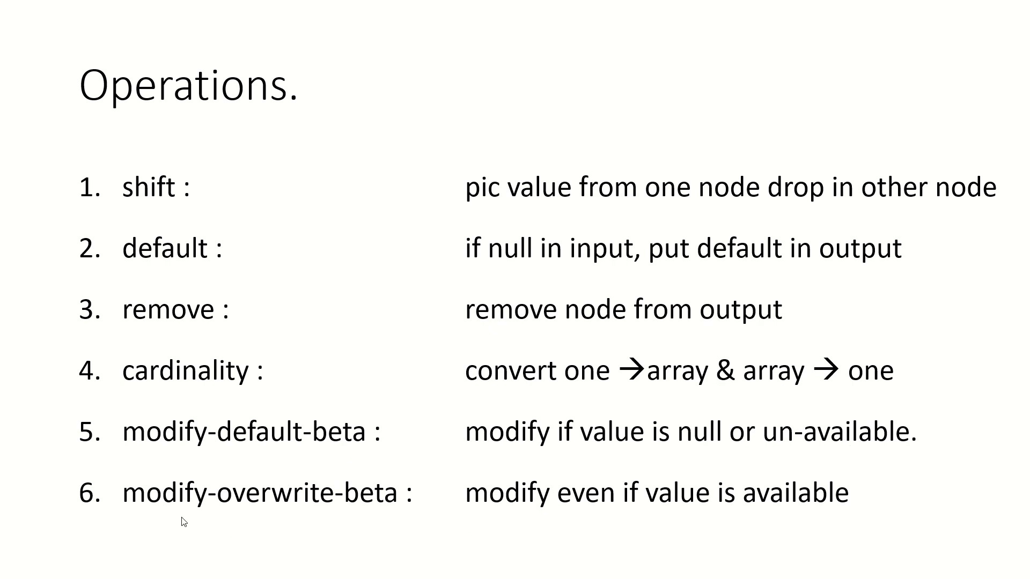
mouse_move(295, 513)
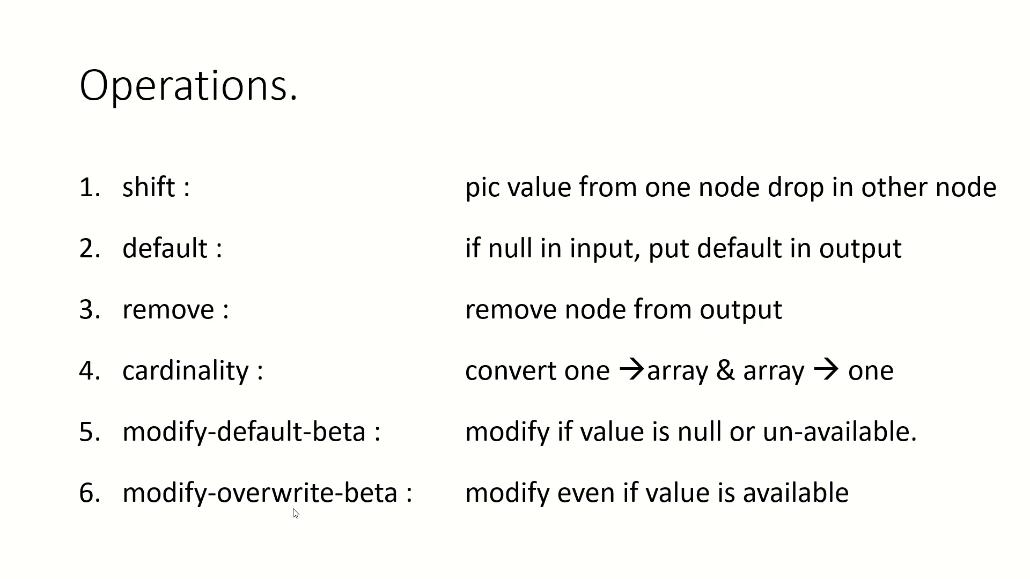
mouse_move(469, 533)
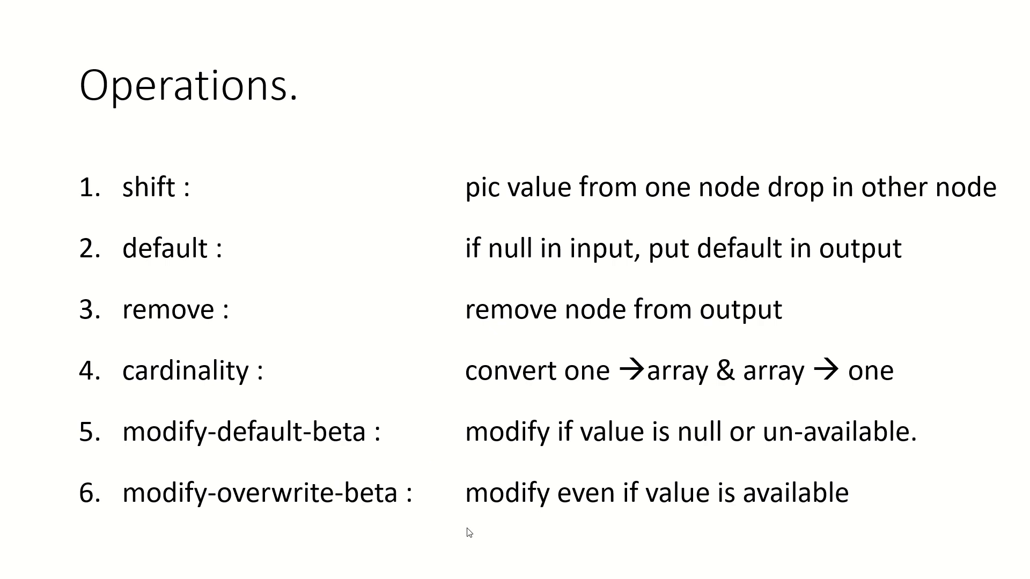